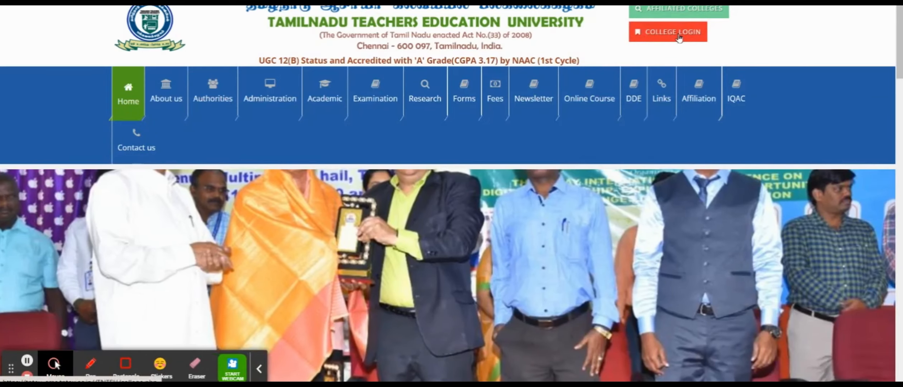
# Step: Open the College Login page and click into its email and password fields
pyautogui.click(673, 32)
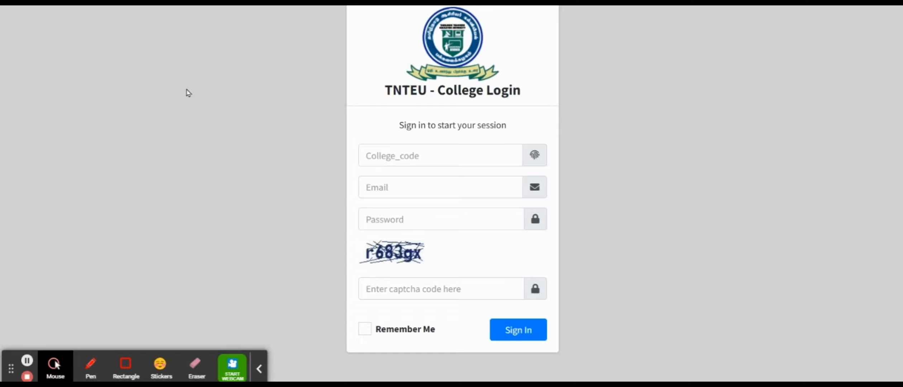
pyautogui.click(259, 368)
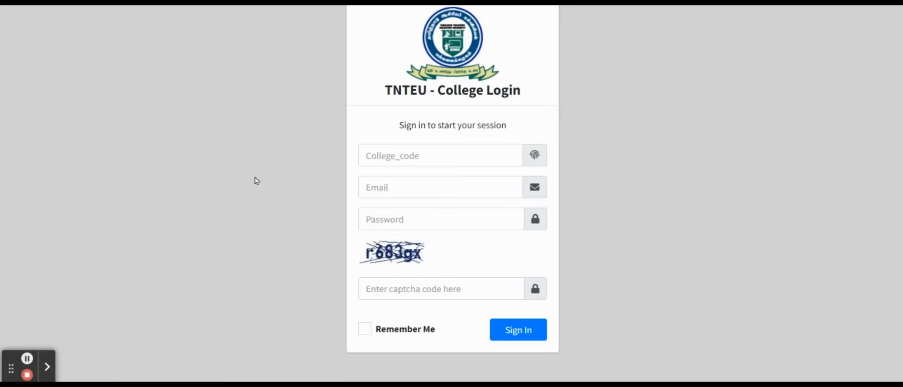
pyautogui.click(517, 330)
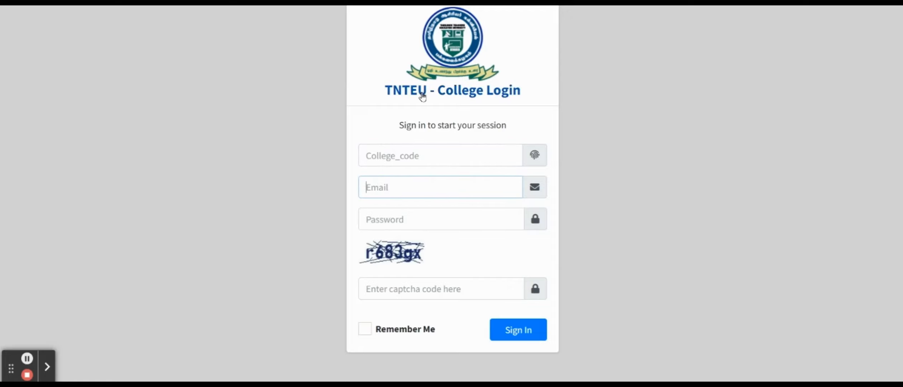
pyautogui.moveTo(396, 187)
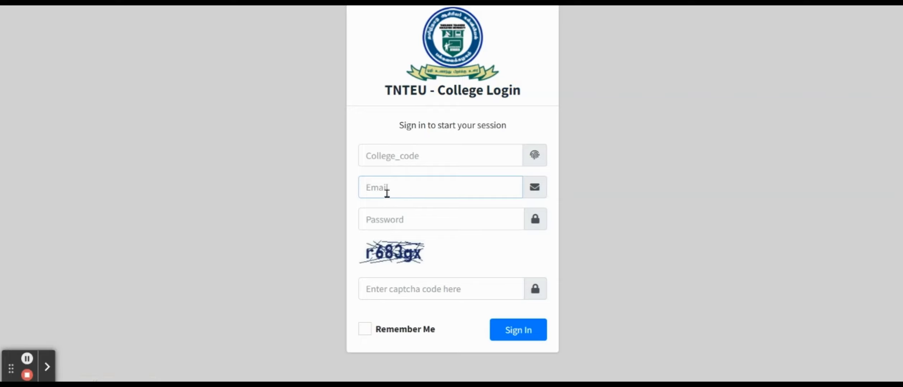
pyautogui.click(441, 219)
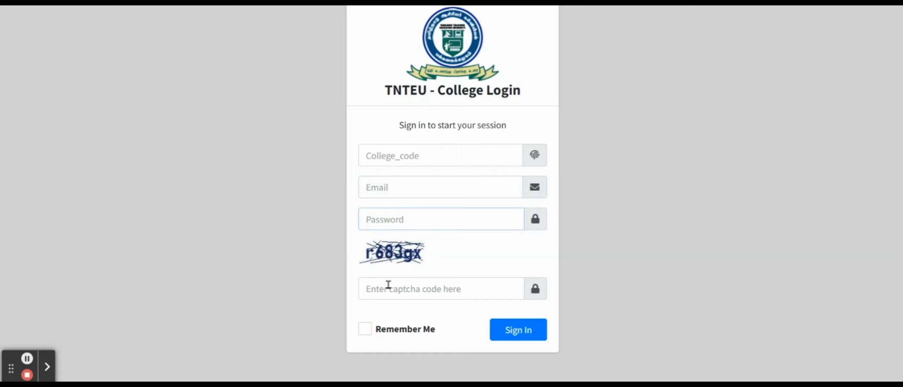
pyautogui.moveTo(475, 306)
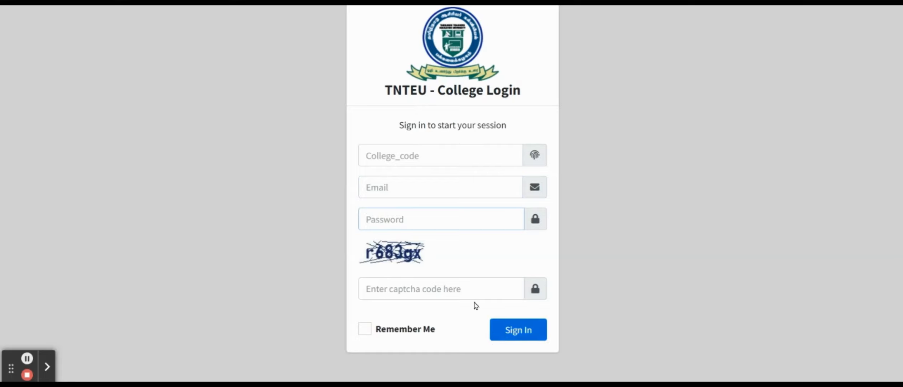
pyautogui.click(440, 219)
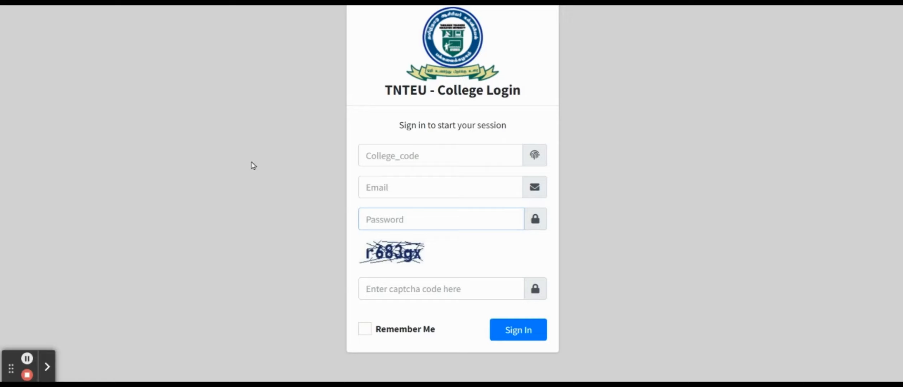
# Step: Open the online course portal's All Courses page to view the Course List
pyautogui.click(440, 219)
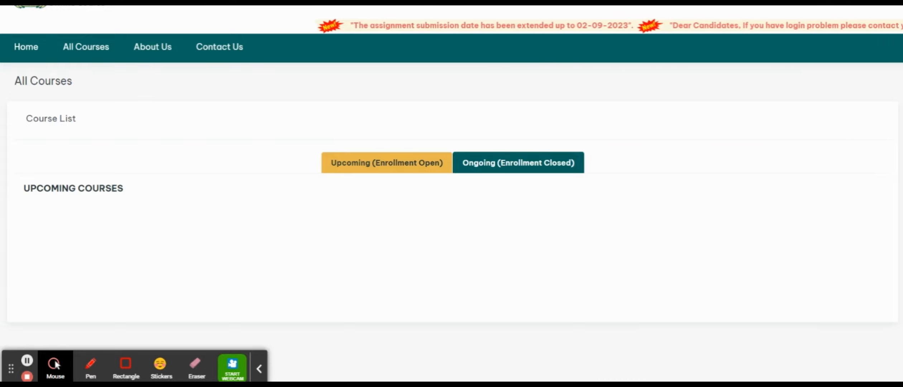
pyautogui.moveTo(855, 9)
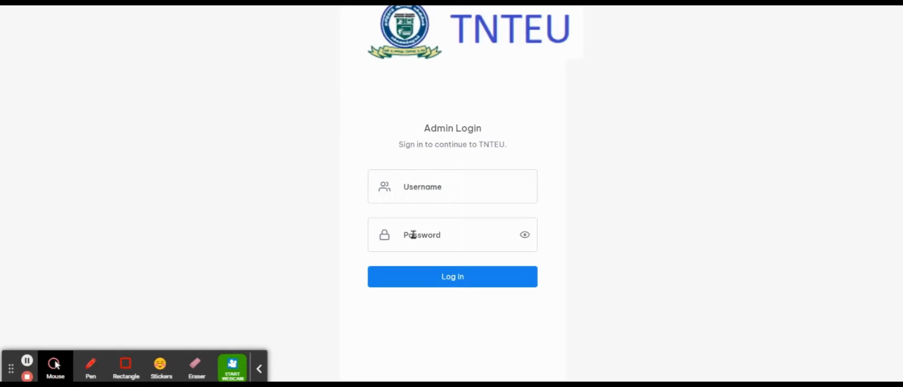
pyautogui.moveTo(258, 212)
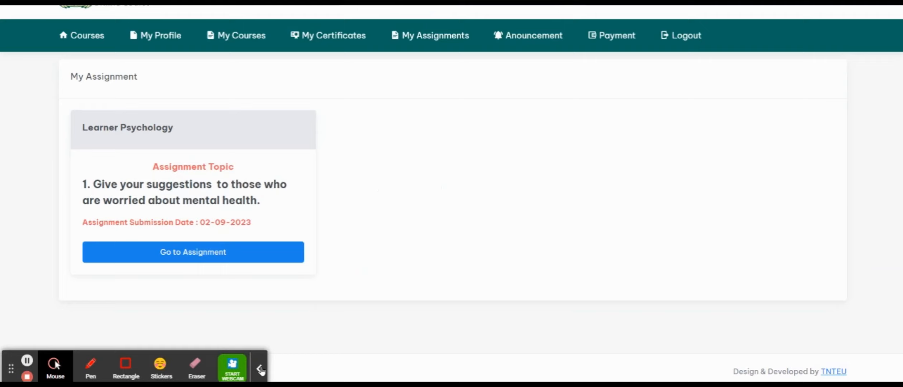
pyautogui.click(260, 369)
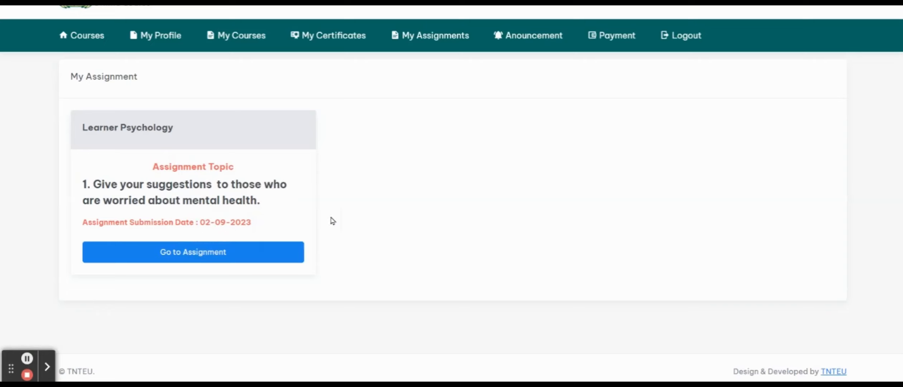
pyautogui.moveTo(331, 199)
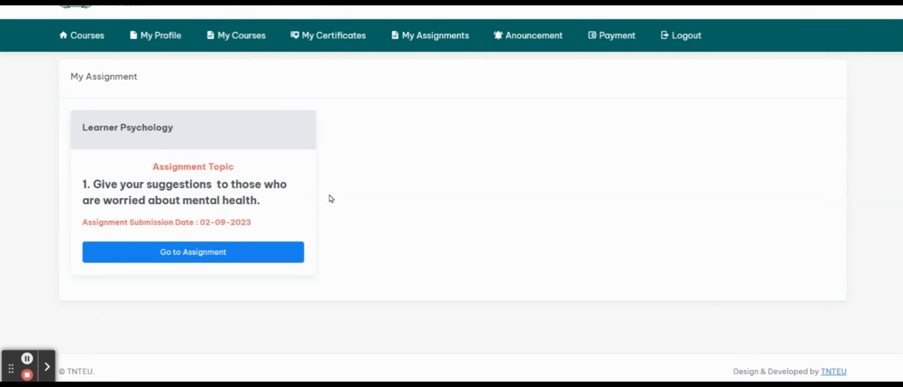
pyautogui.moveTo(236, 222)
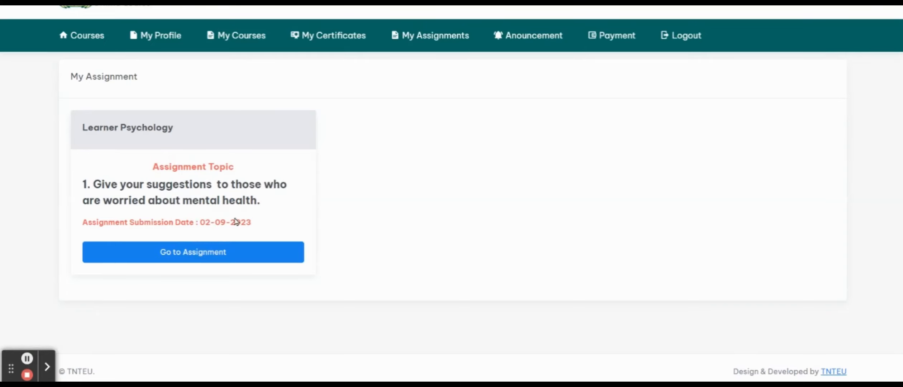
pyautogui.moveTo(138, 222)
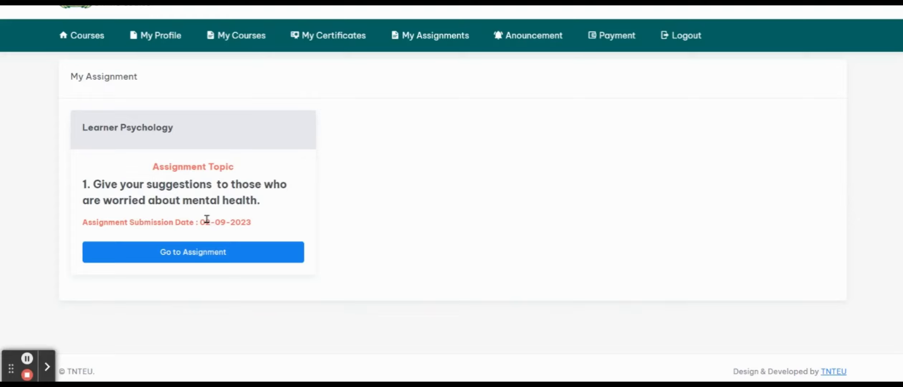
pyautogui.moveTo(389, 275)
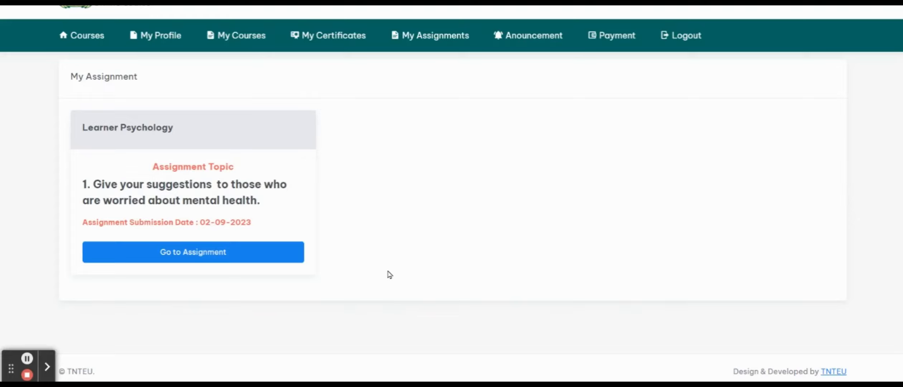